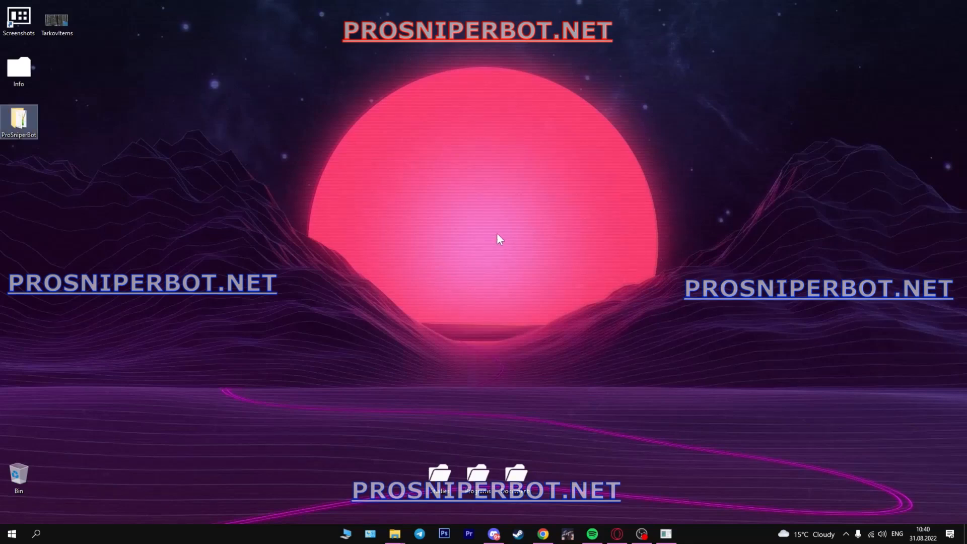
mouse_move(499, 270)
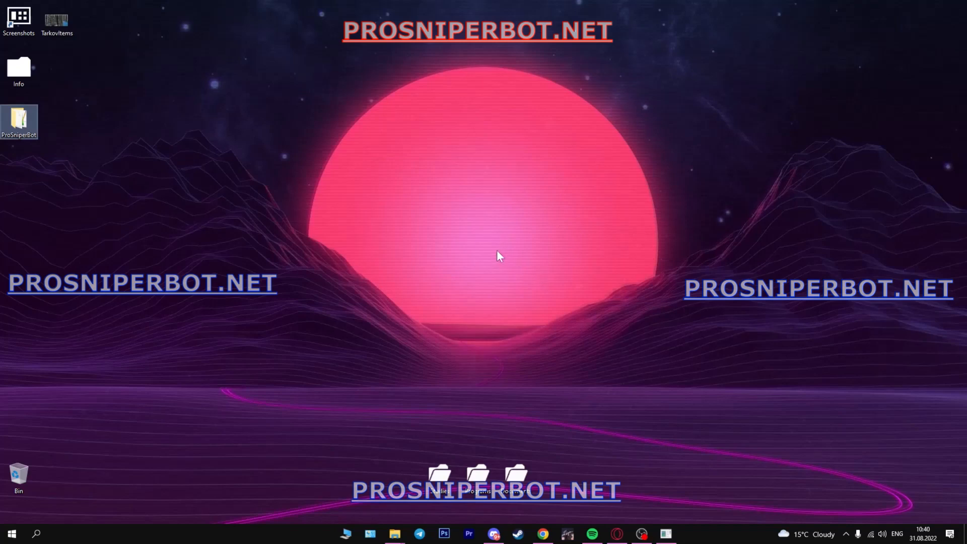
mouse_move(493, 257)
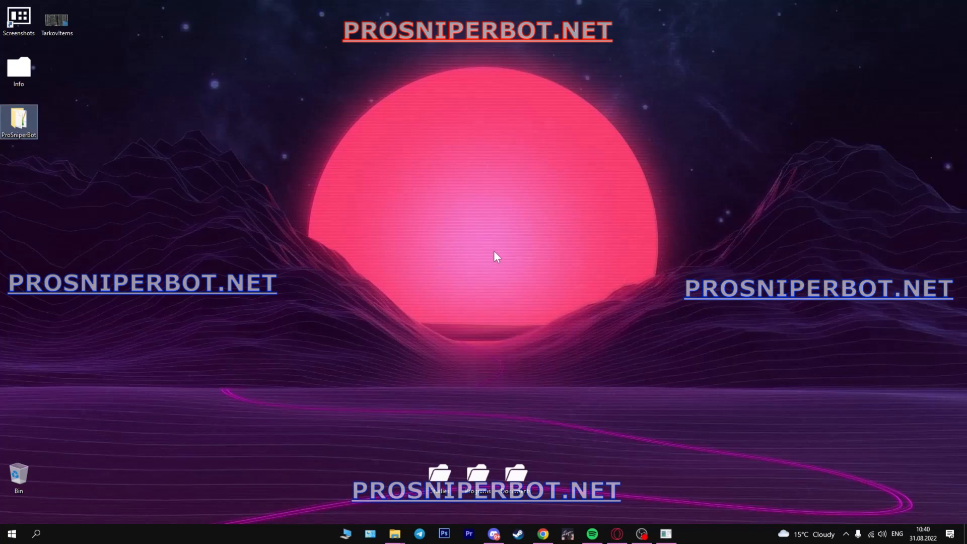
mouse_move(493, 258)
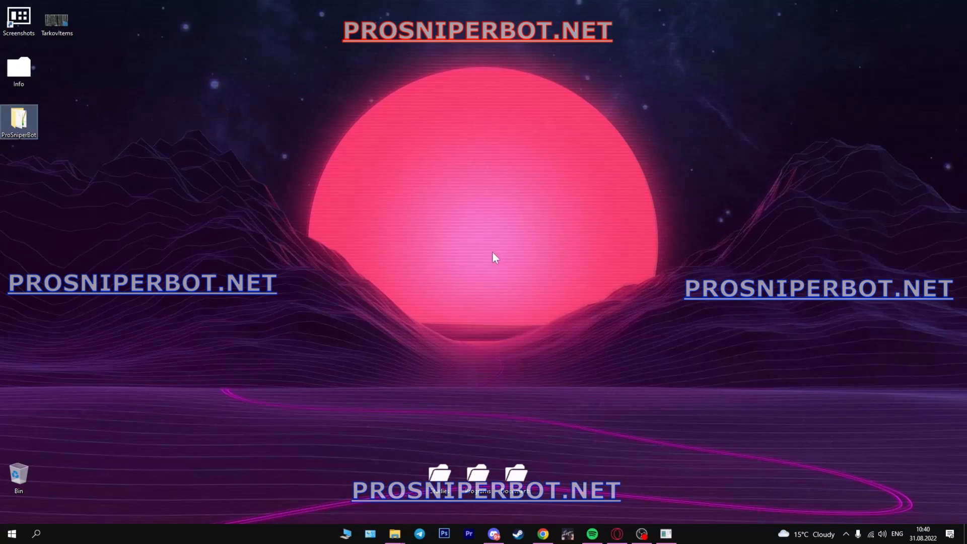
mouse_move(482, 260)
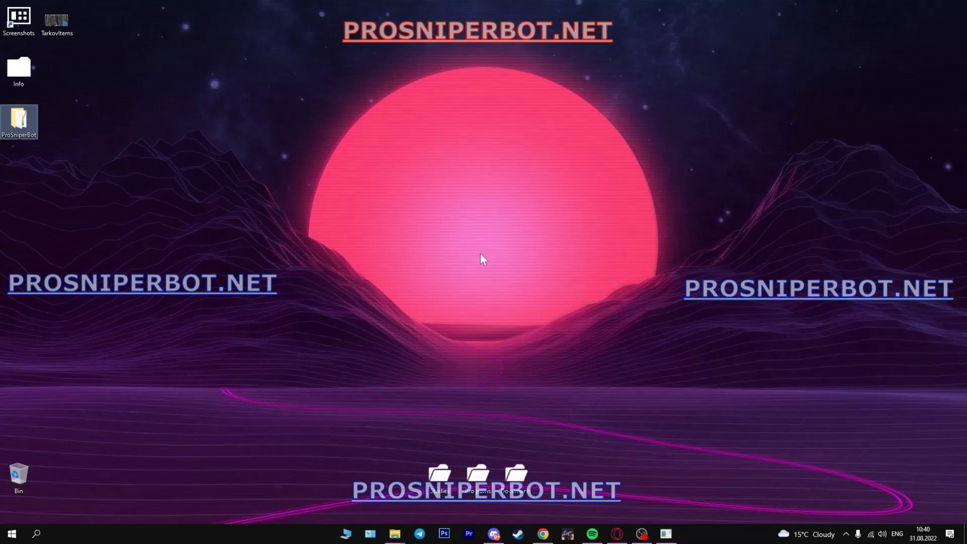
mouse_move(491, 264)
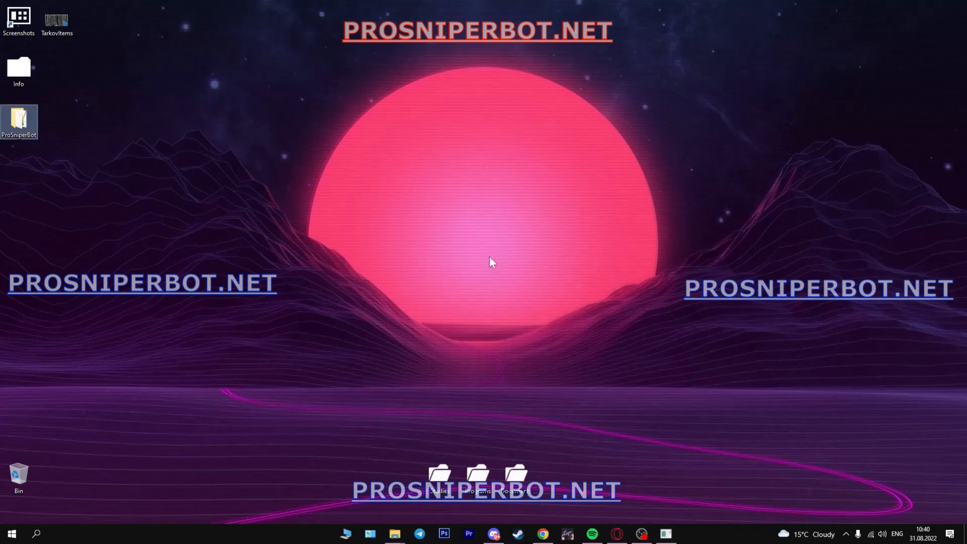
mouse_move(492, 258)
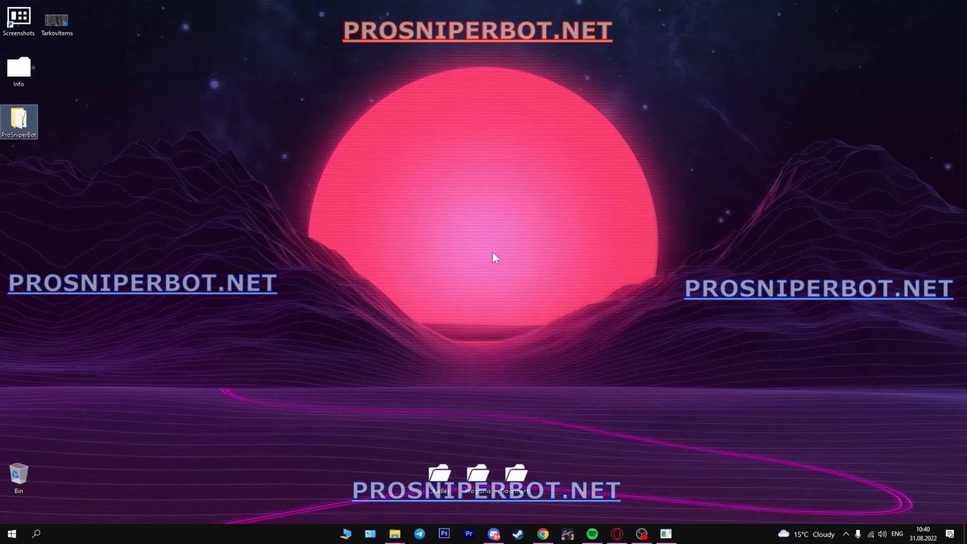
mouse_move(499, 288)
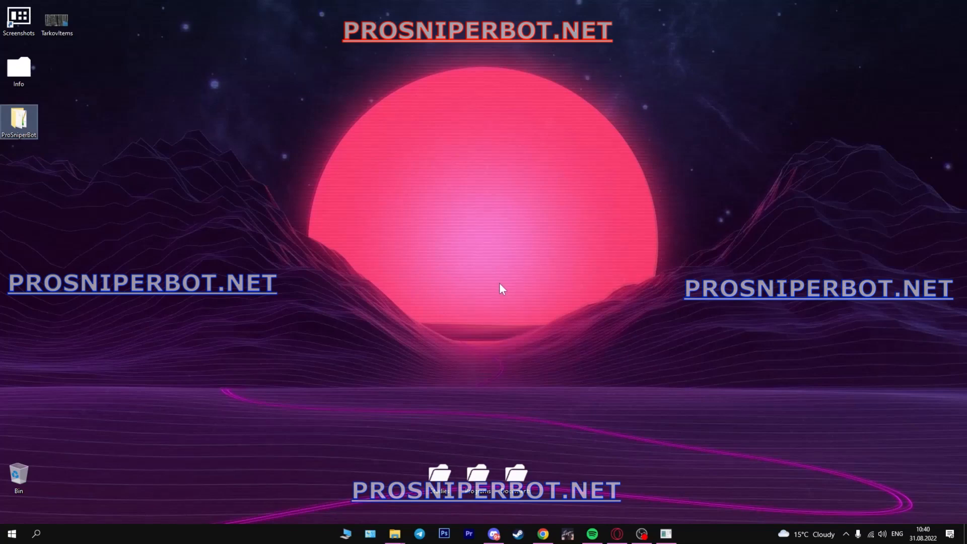
mouse_move(644, 396)
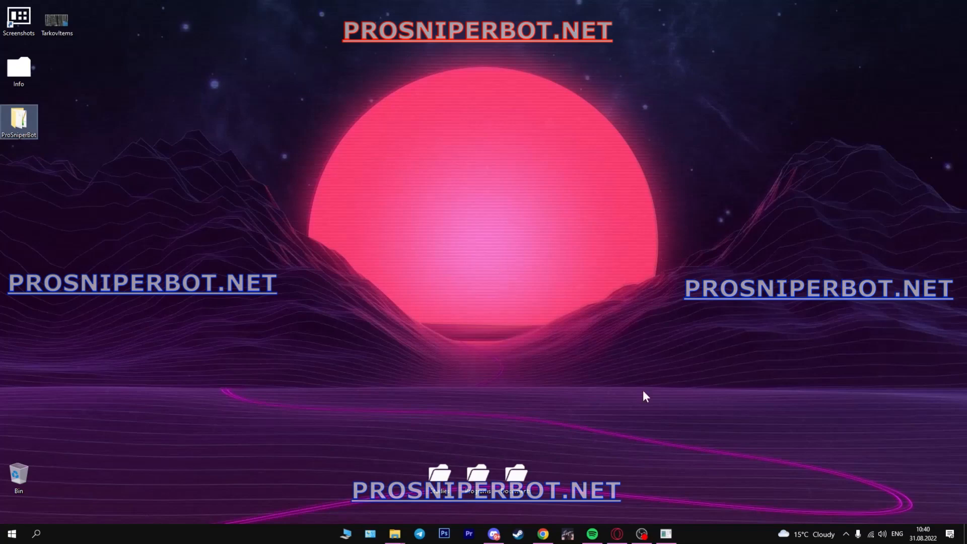
mouse_move(623, 533)
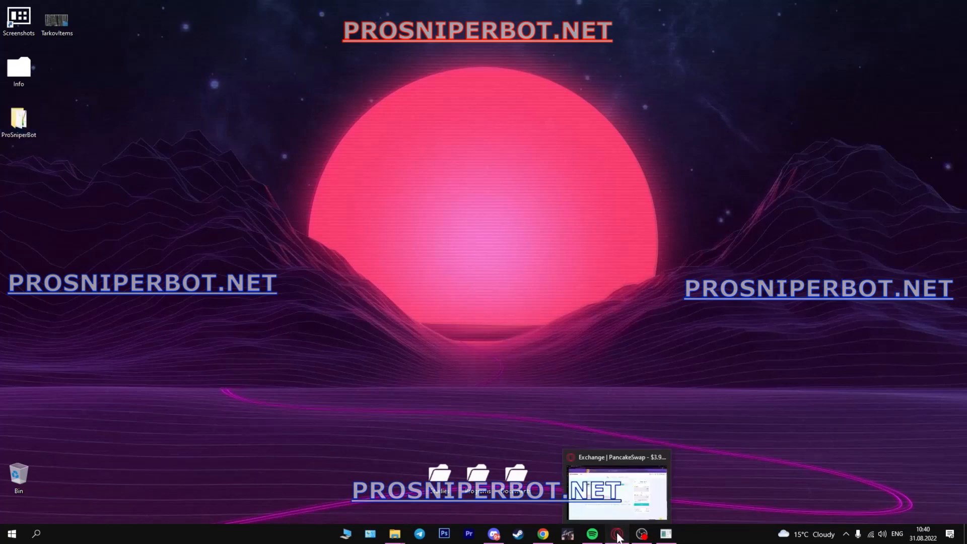
Step: Bring up the PancakeSwap tab quoting 0.02 BNB for about 1.4398 CAKE
left_click(622, 534)
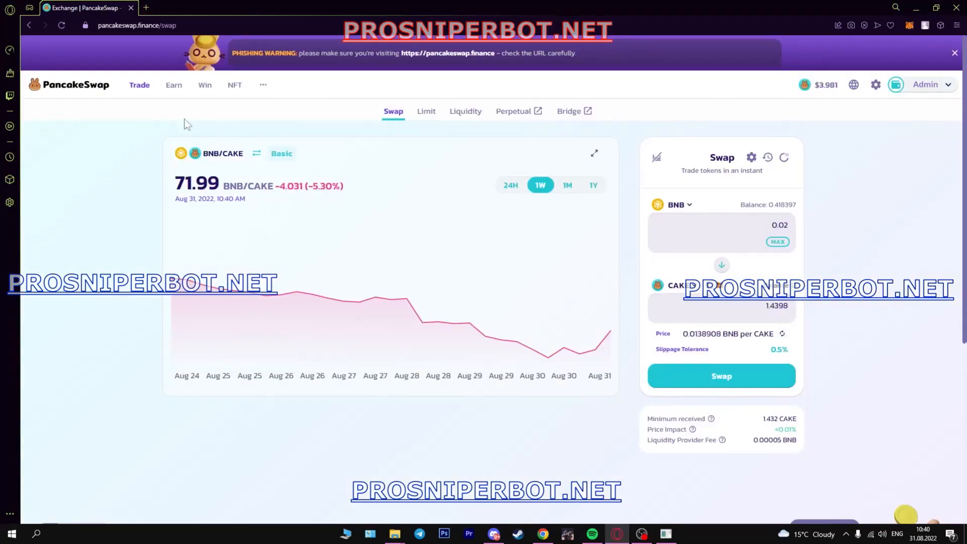
mouse_move(145, 330)
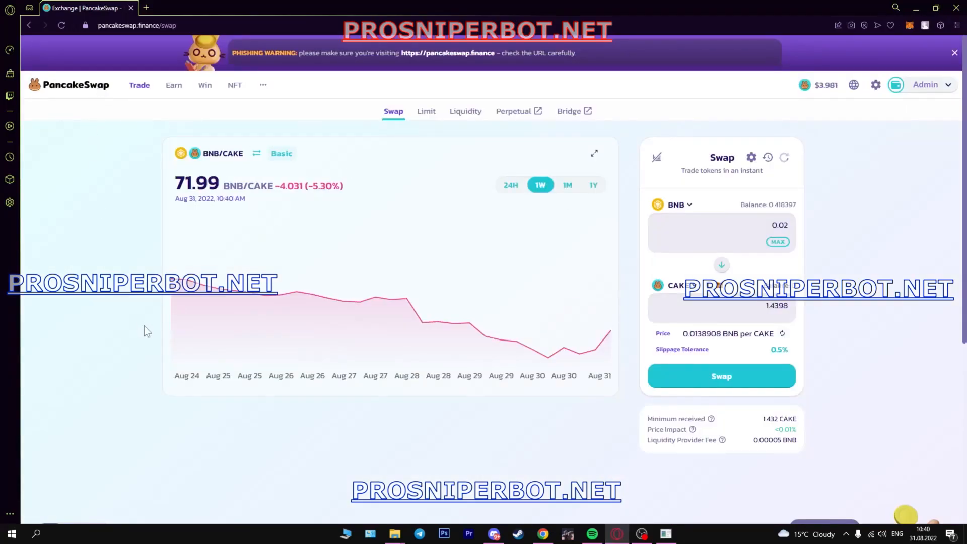
mouse_move(921, 6)
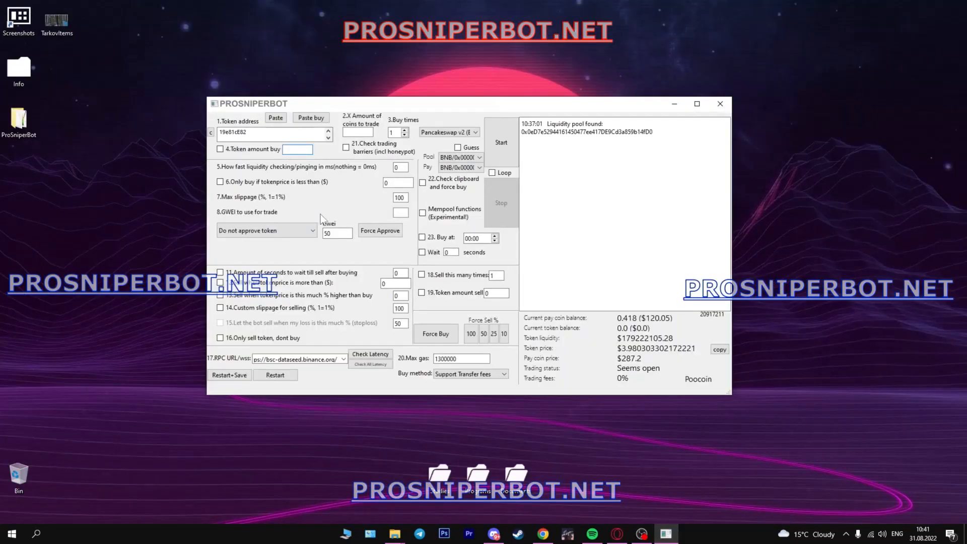
Step: Review the exchange list and keep Pancakeswap v2 selected
left_click(473, 132)
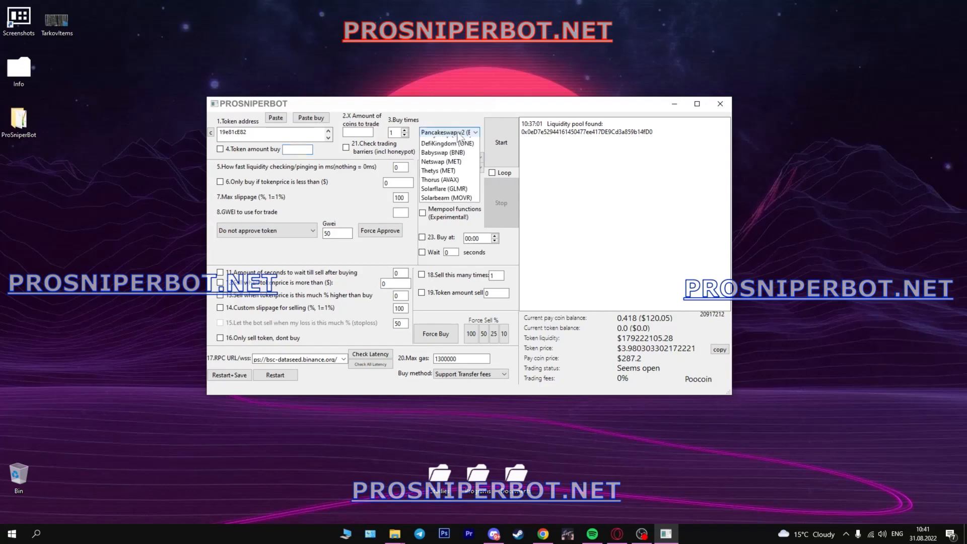
left_click(474, 131)
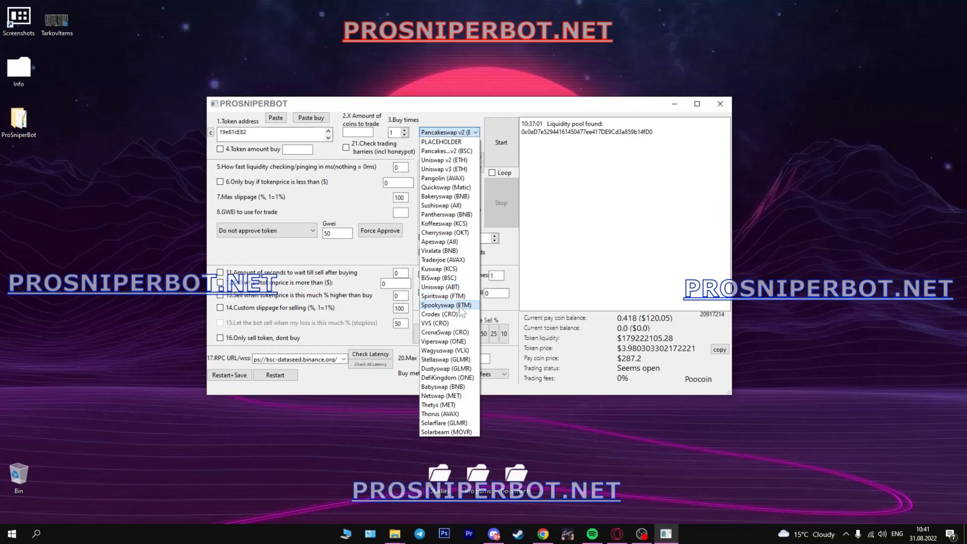
mouse_move(444, 296)
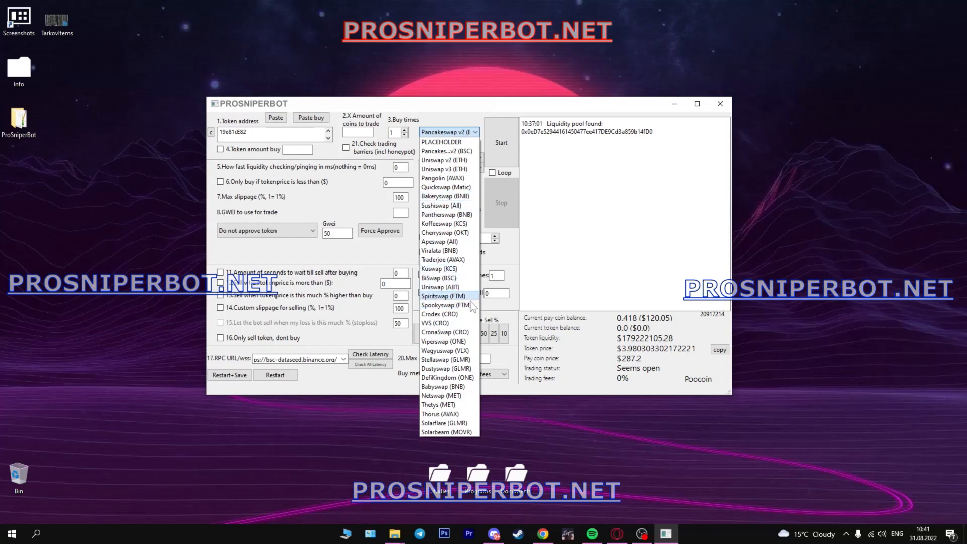
mouse_move(461, 223)
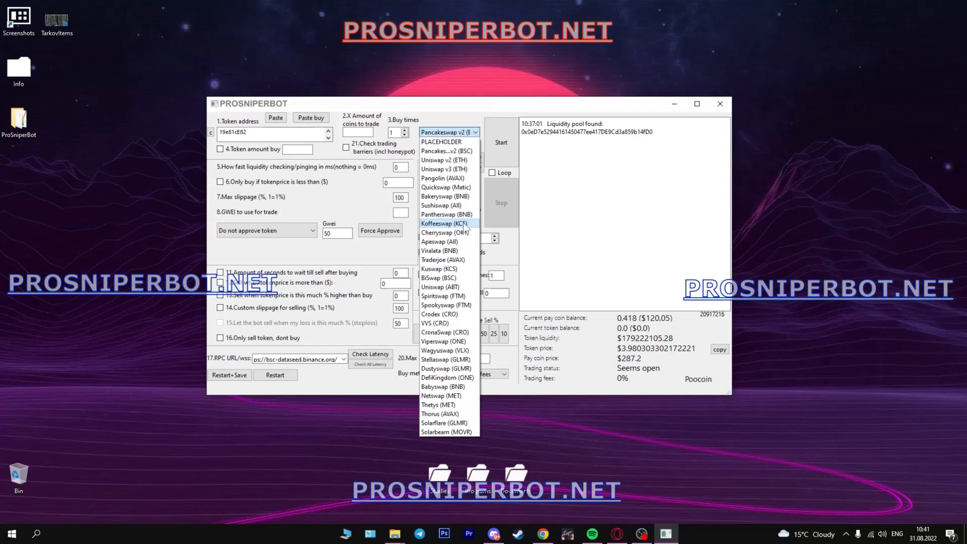
mouse_move(451, 206)
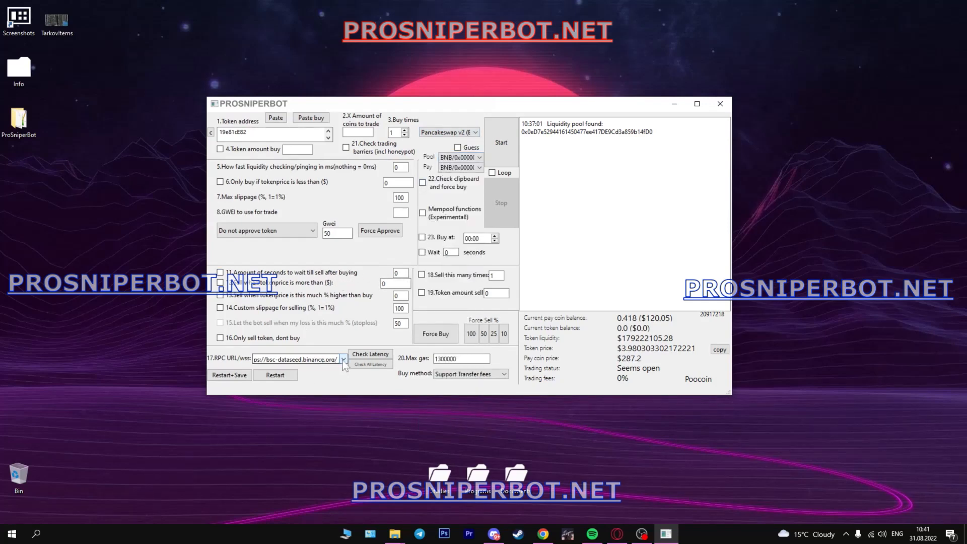
left_click(343, 359)
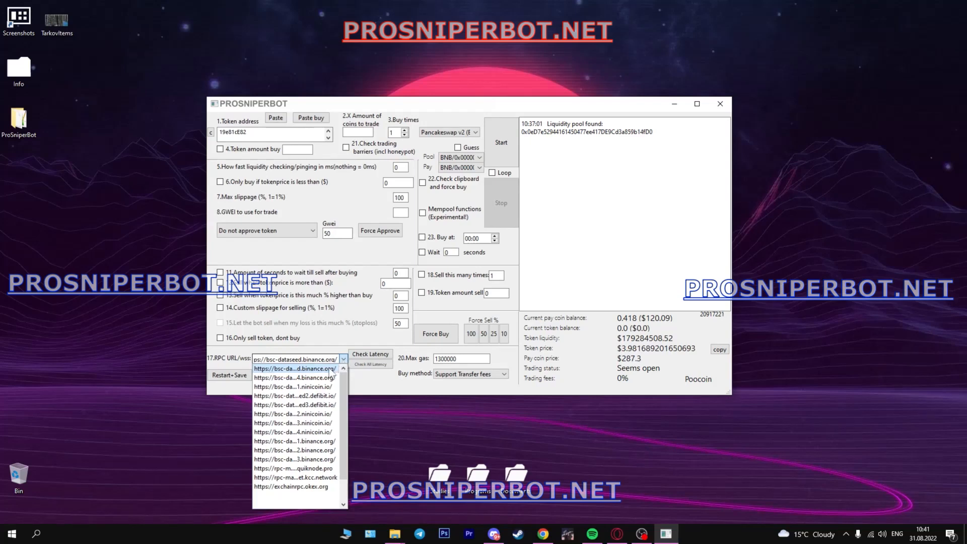
left_click(295, 368)
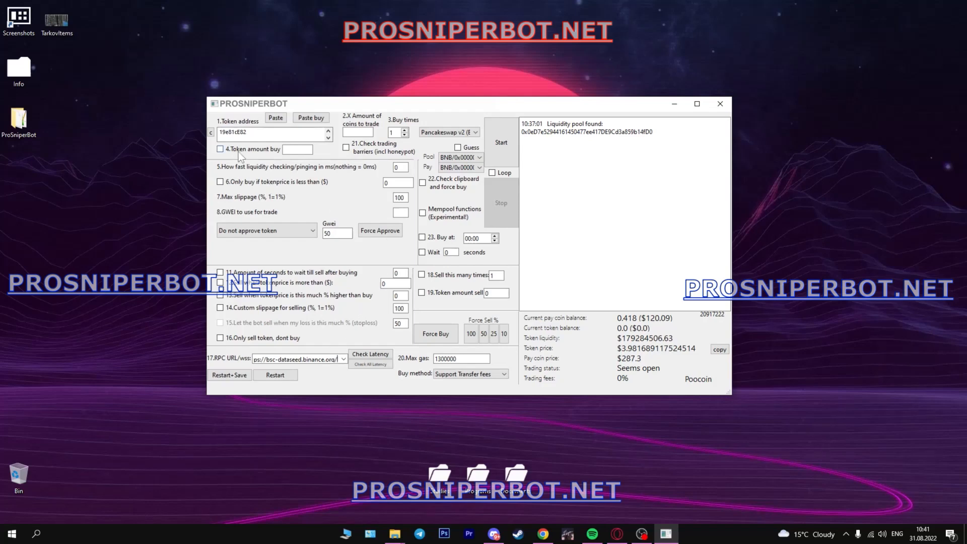
Step: Enable token amount buy at 1.5 and start the bot, logging a buy near $3.98
left_click(220, 149)
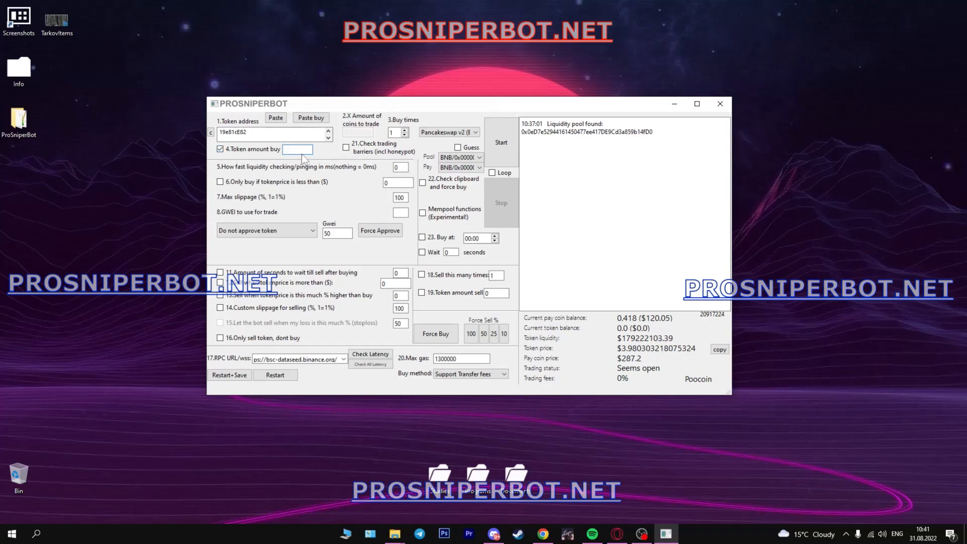
type("1")
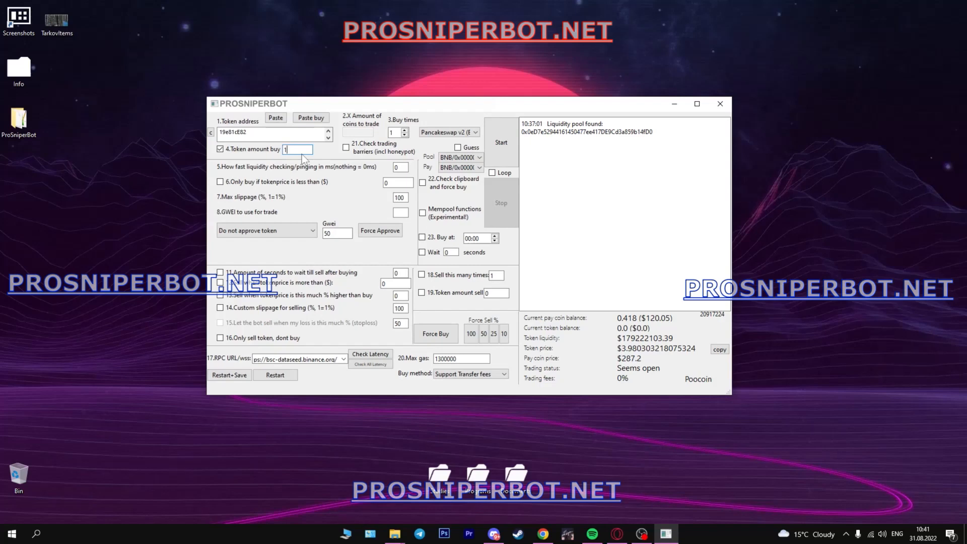
type(".5")
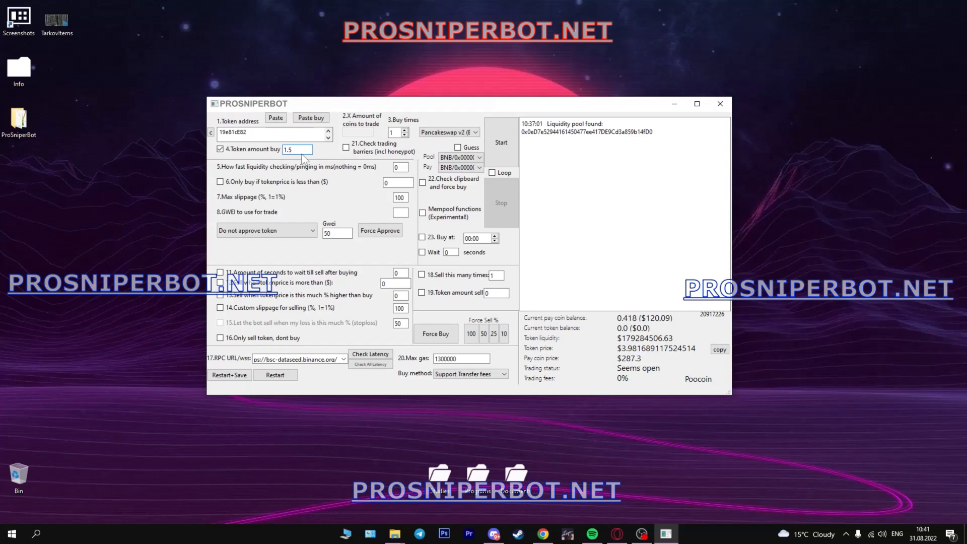
left_click(501, 142)
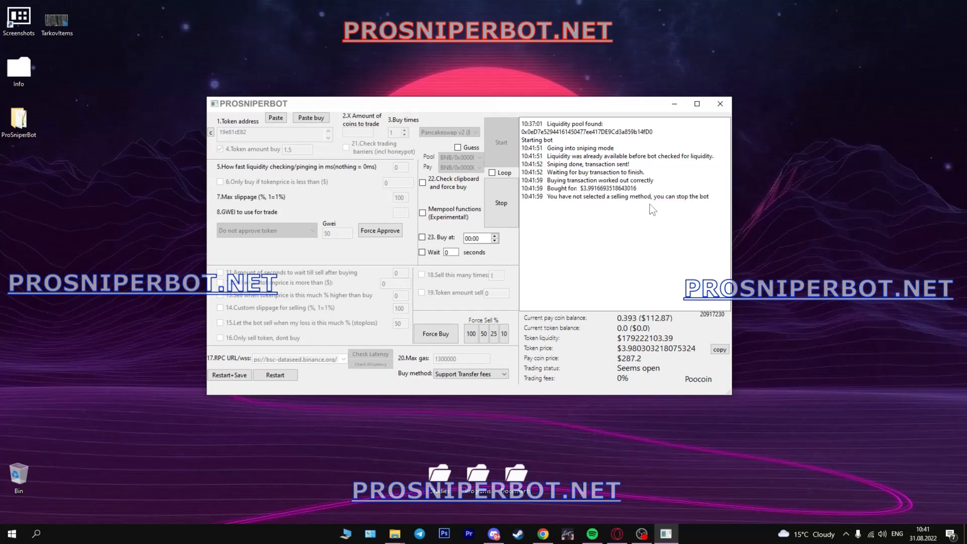
Step: Stop the bot, leaving a 1.5 token balance worth about $5.97
left_click(501, 203)
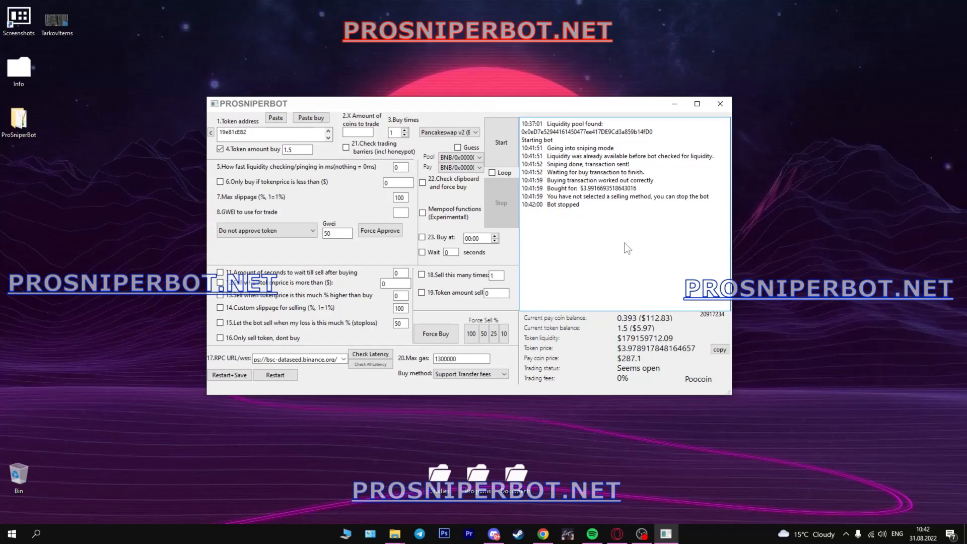
mouse_move(621, 480)
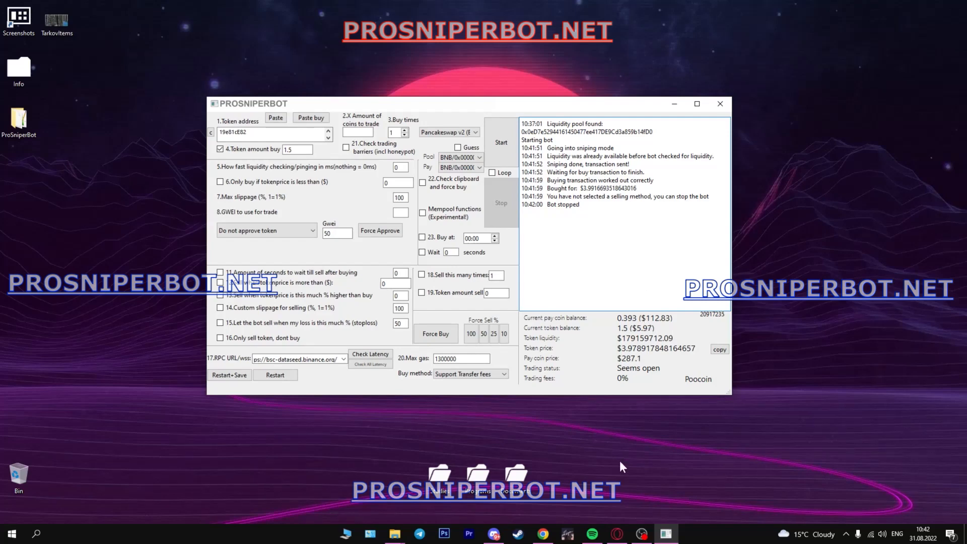